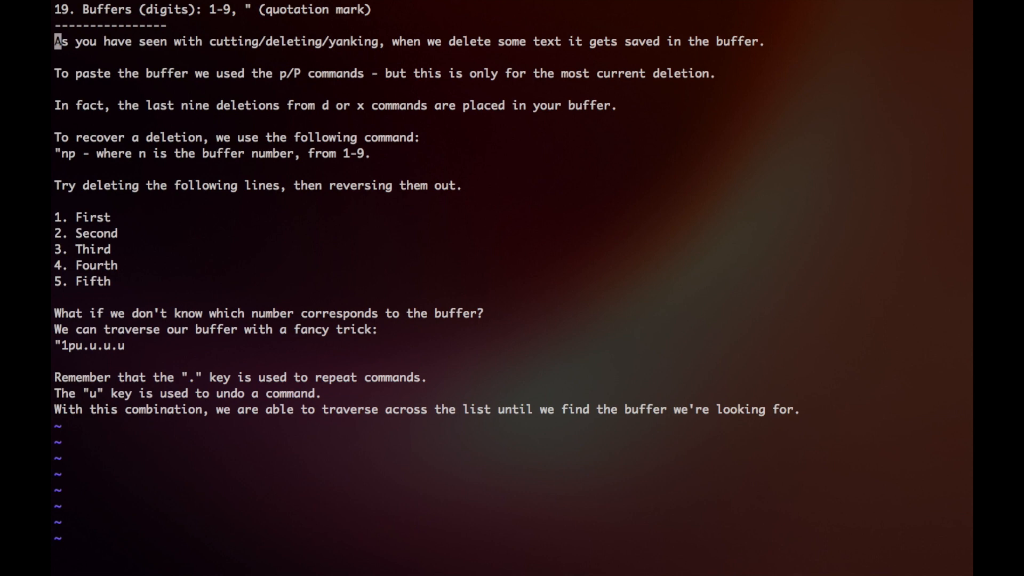
Step: Move down to the numbered list and delete lines First through Fifth with dd
key("j")
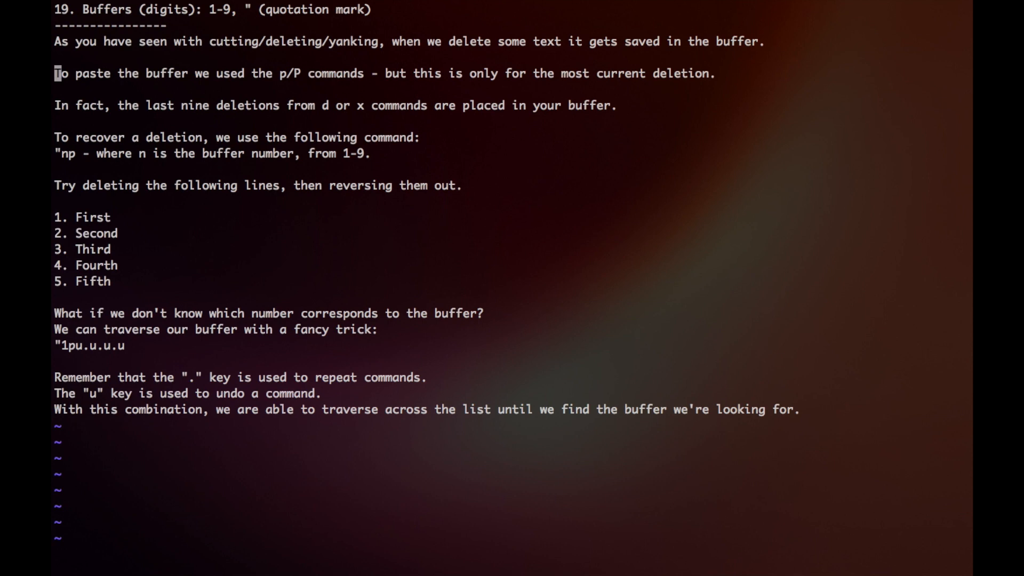
key("j")
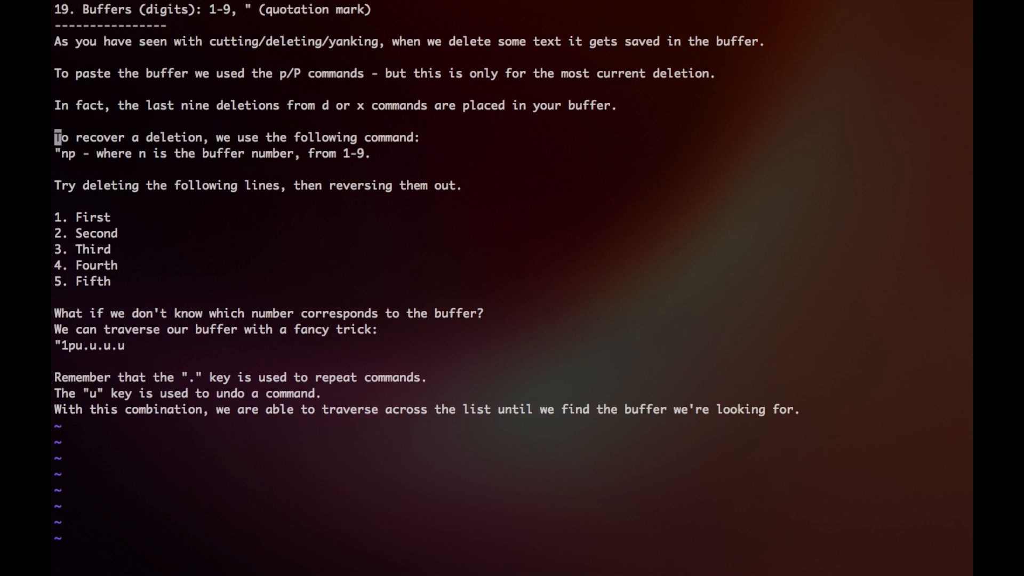
key("j")
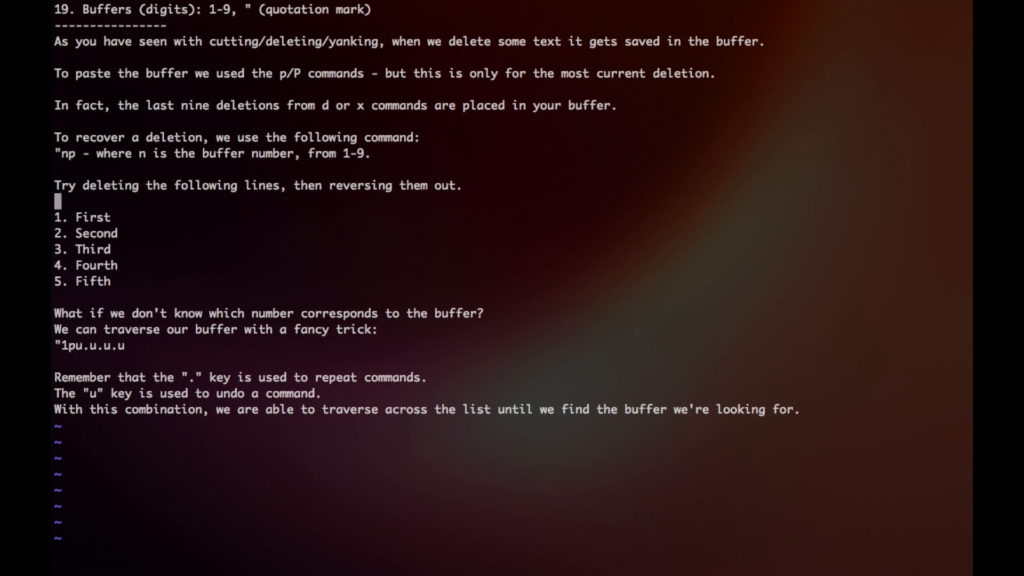
key("j")
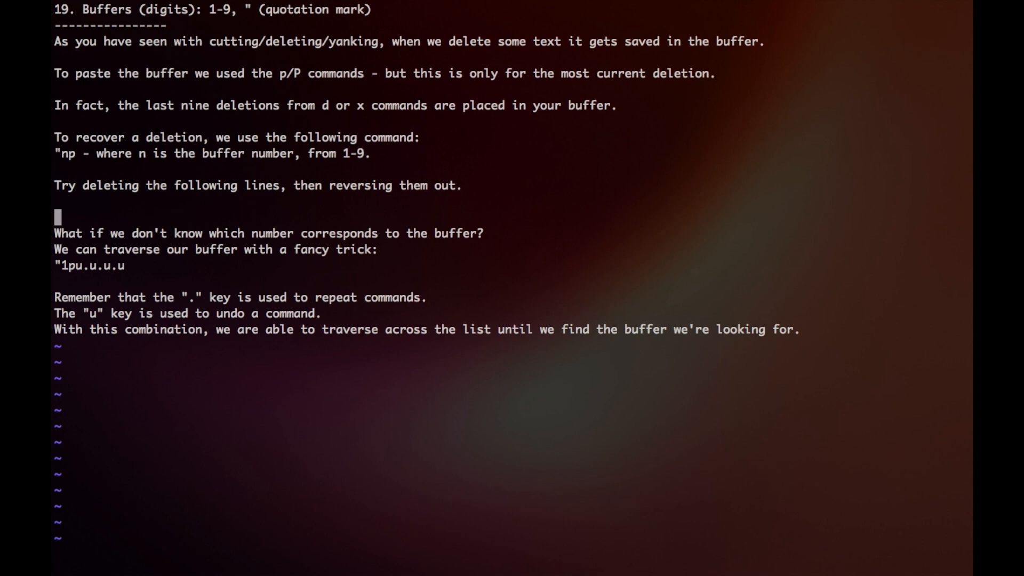
Step: Paste from numbered registers 1 through 5 to restore First through Fifth in order
key("k")
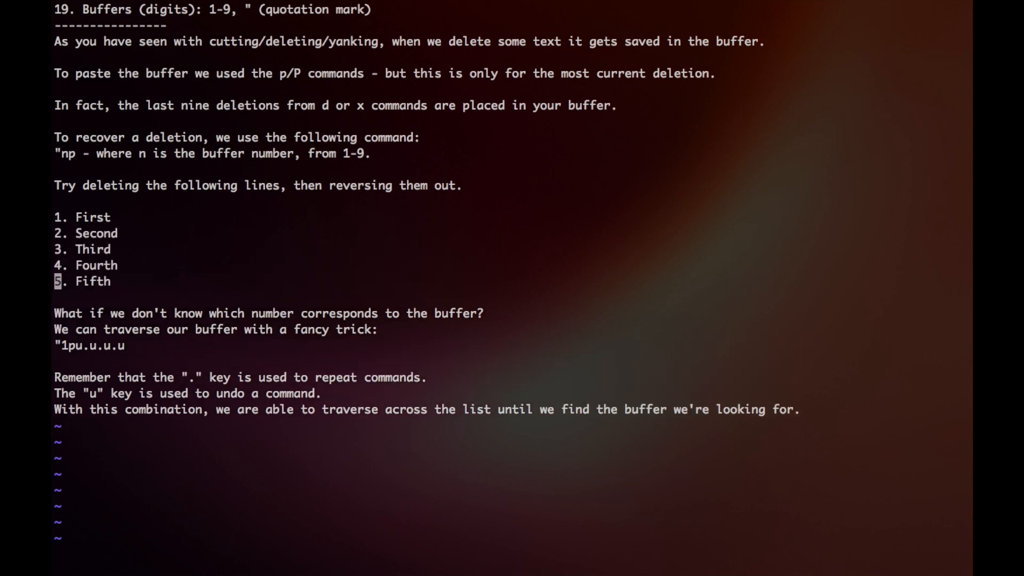
key("j")
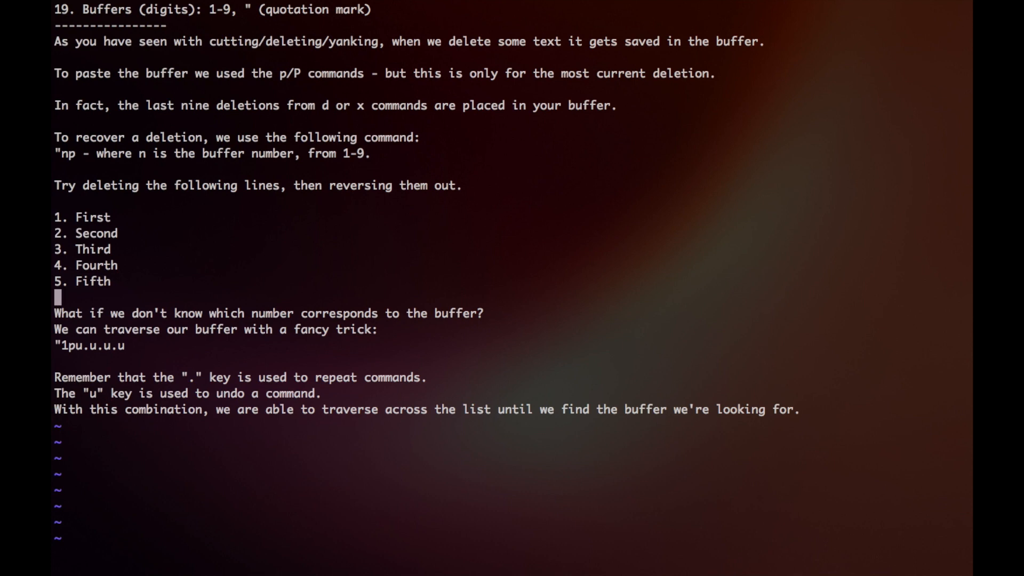
key("j")
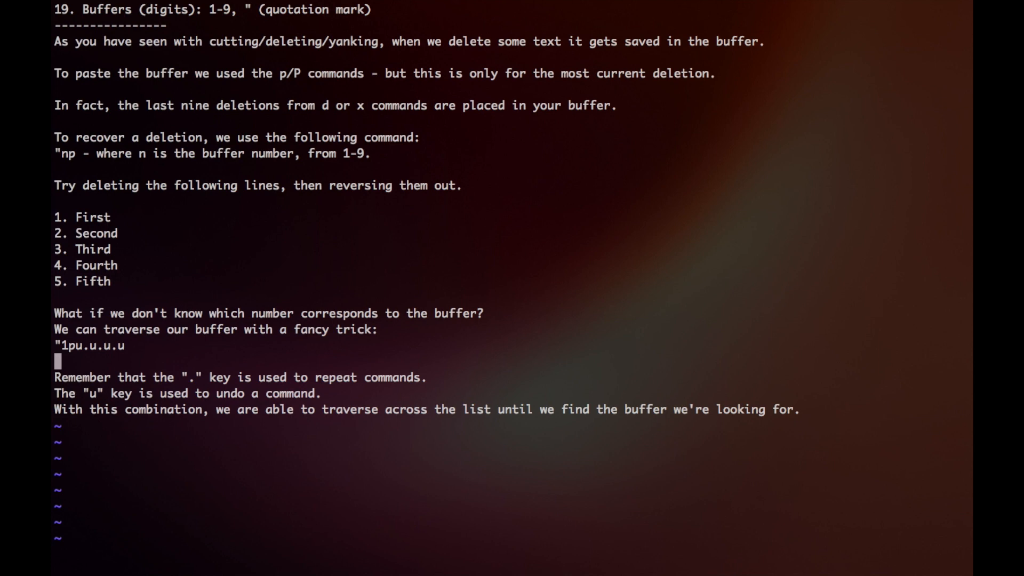